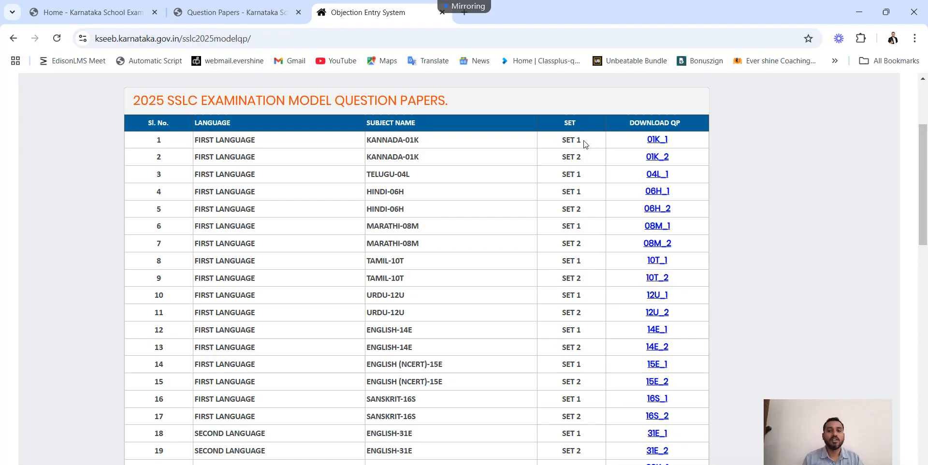
Scroll the 2025 SSLC model papers table down to the Science rows.
scroll("down", 3)
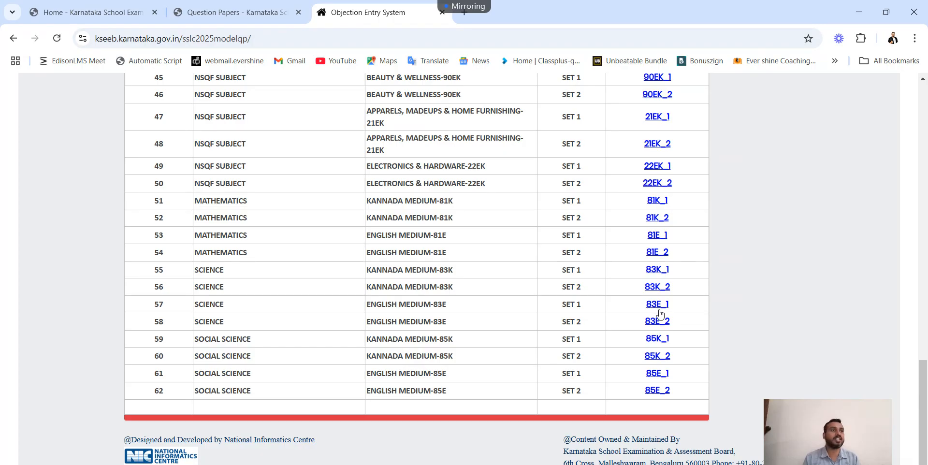
mouse_move(488, 323)
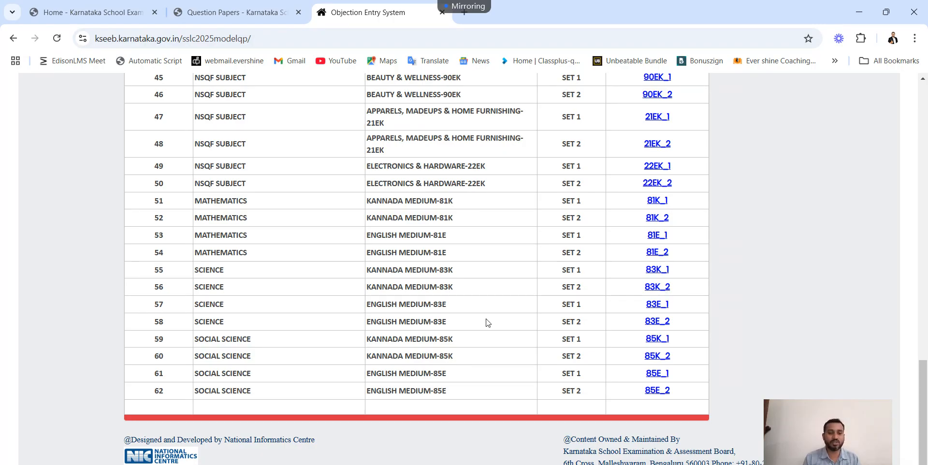
Open the 83E_1 Science English-medium set 1 paper PDF from the Download QP column.
left_click(657, 304)
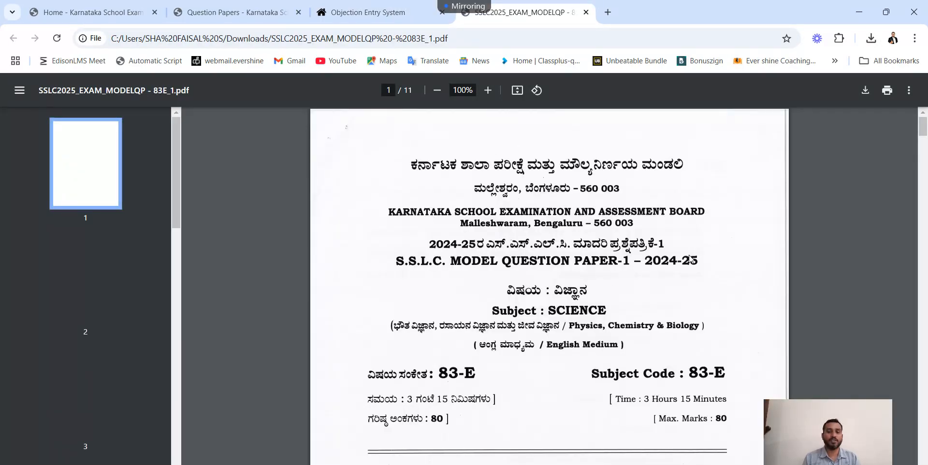